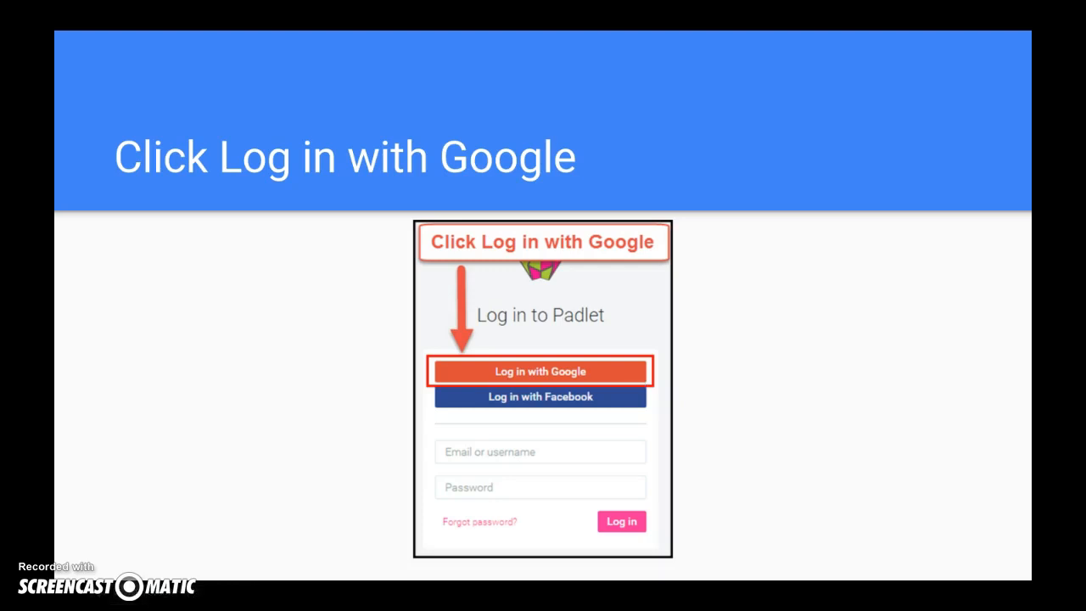
Advance the guide to the 'Click Create New Padlet' slide
click(539, 370)
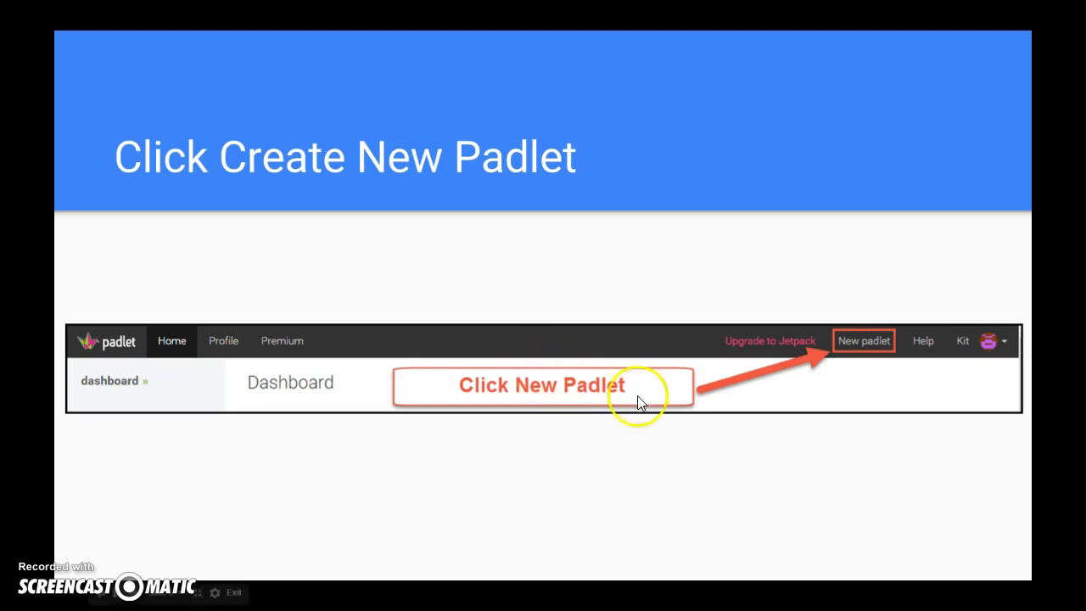
mouse_move(856, 351)
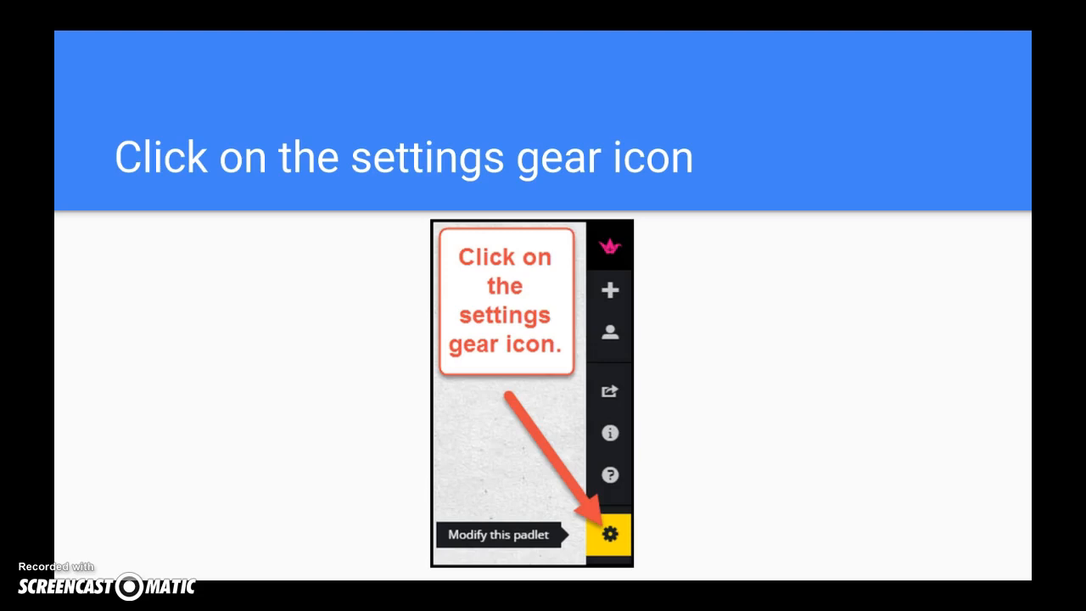
mouse_move(670, 509)
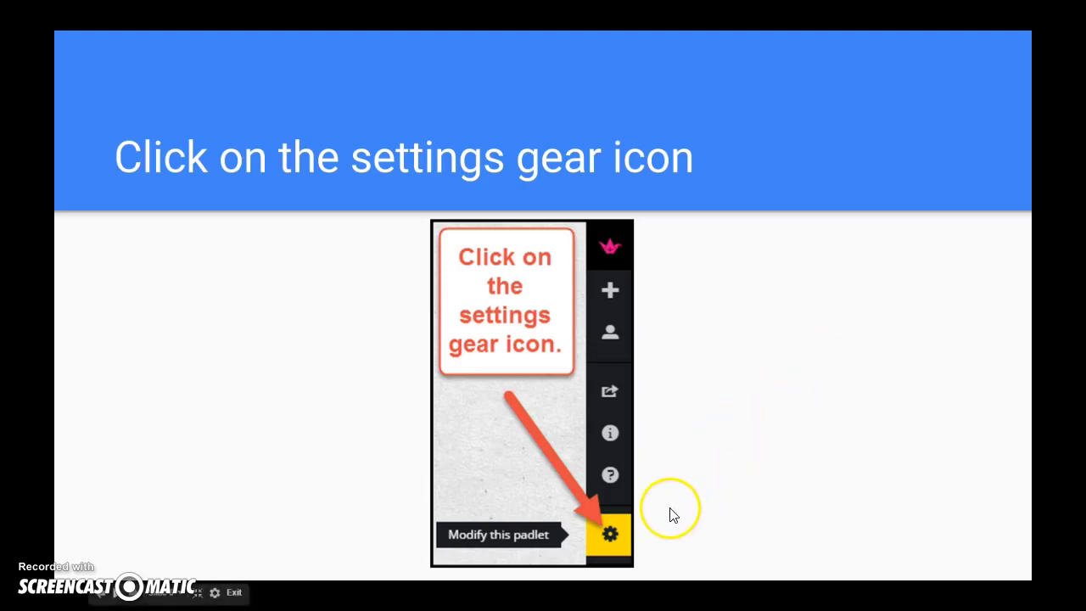
mouse_move(631, 535)
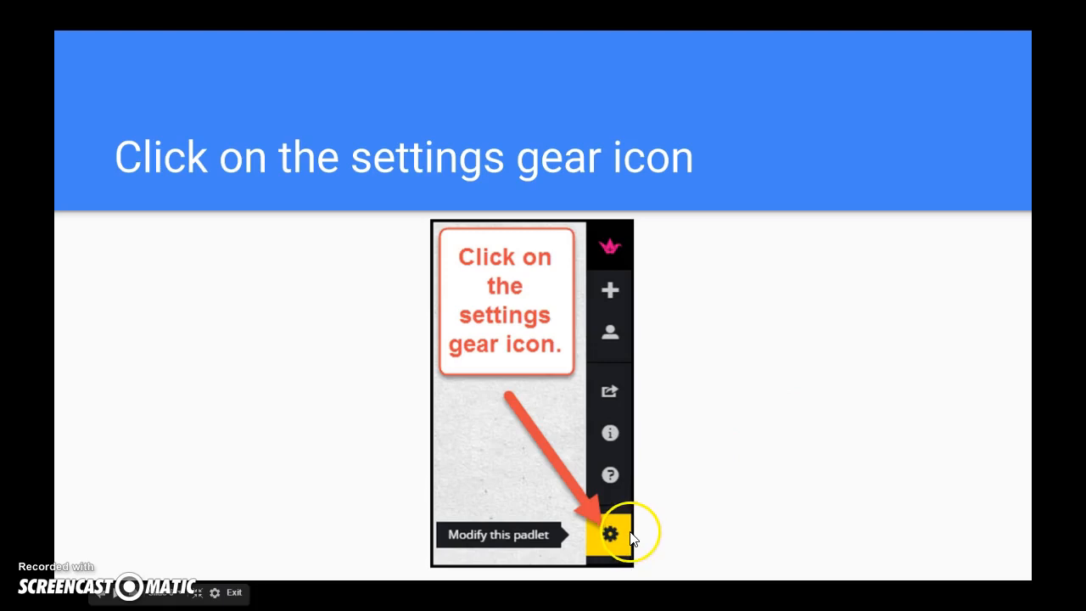
Advance past the title-and-name slide to the 'Choose the Stream Layout' iPad slide
click(611, 533)
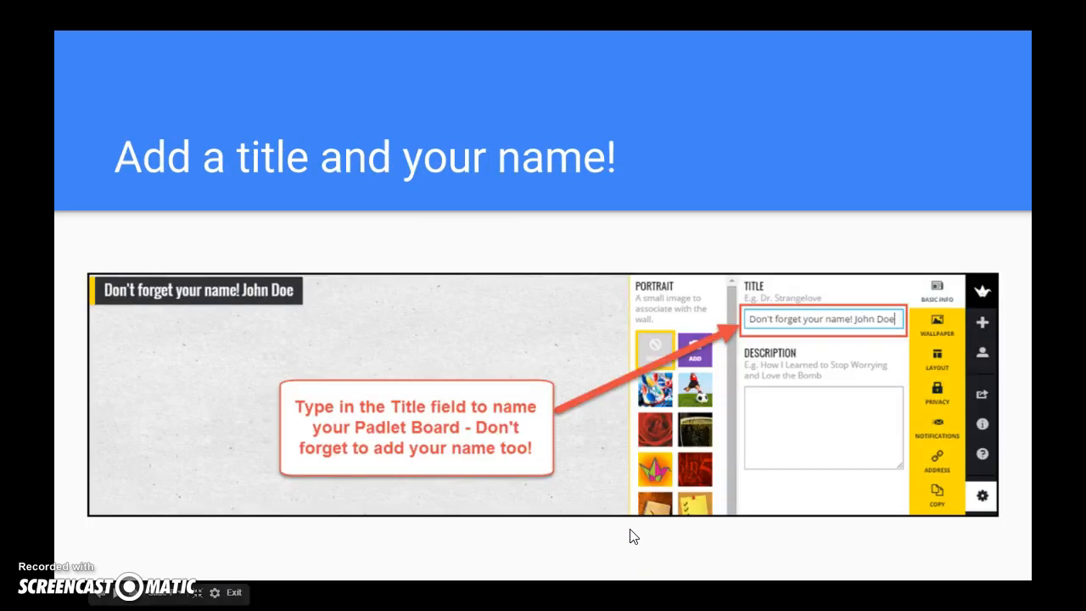
mouse_move(641, 530)
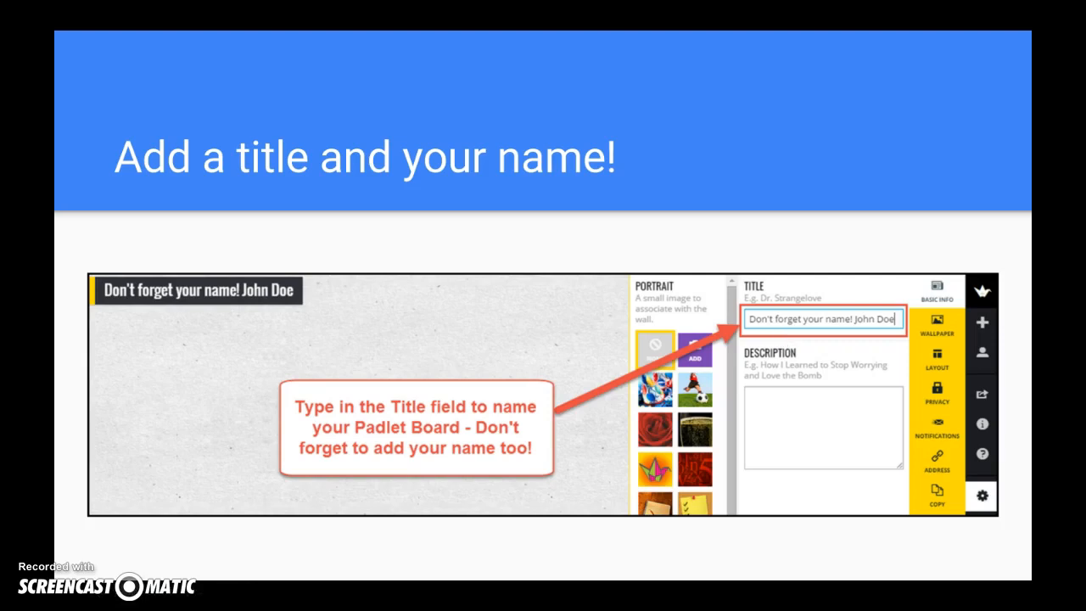
key(right)
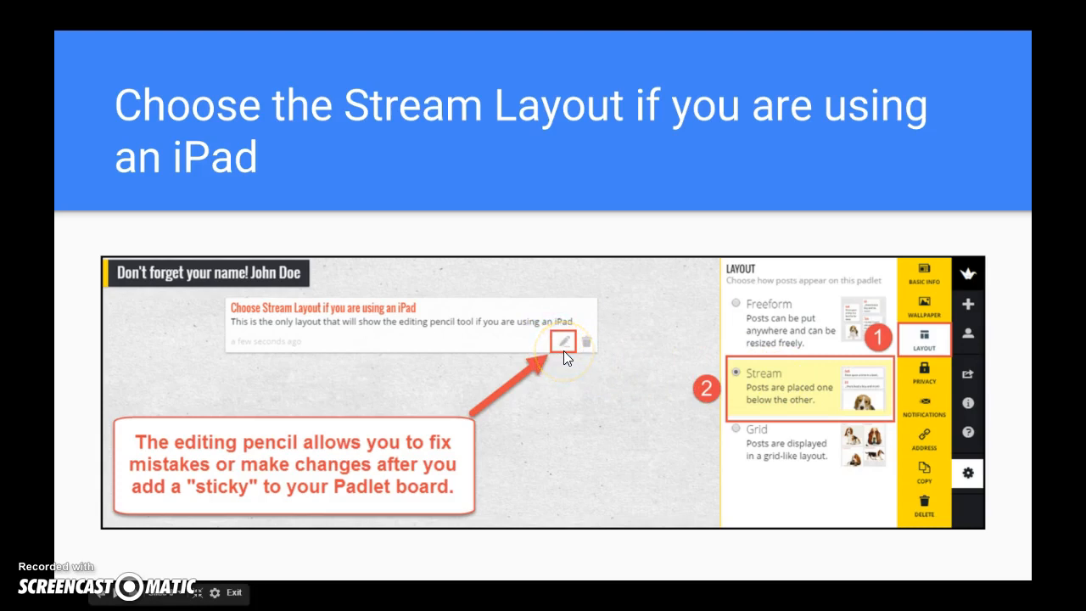
mouse_move(387, 368)
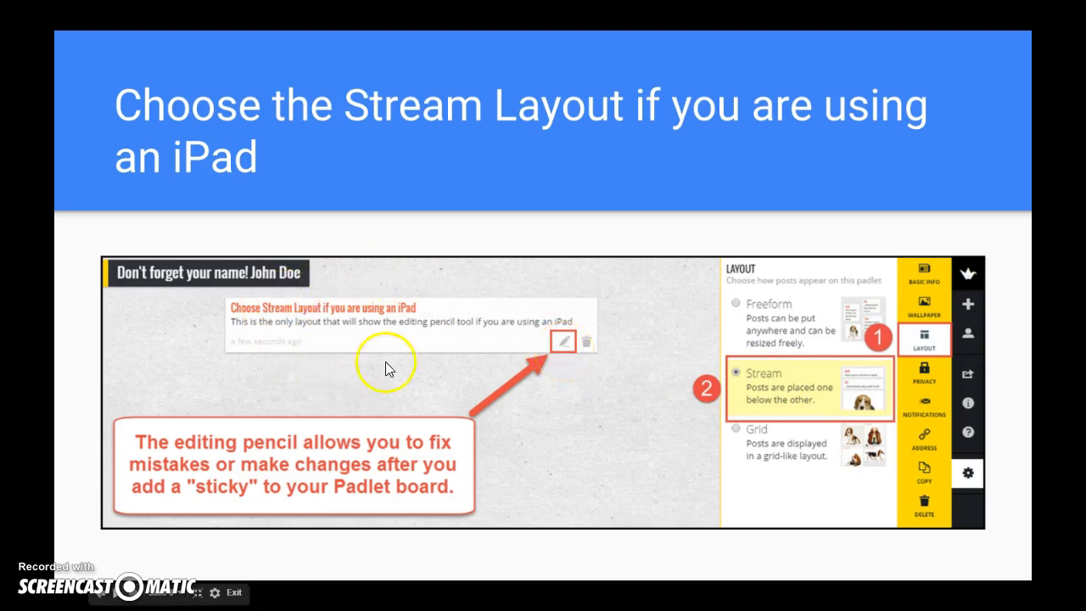
mouse_move(428, 329)
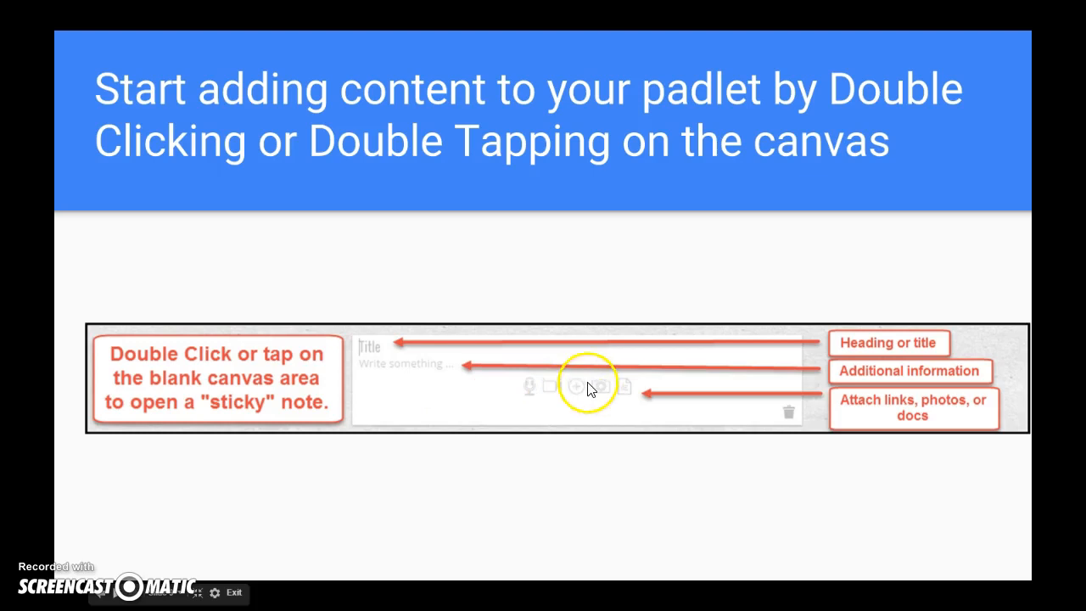
mouse_move(414, 349)
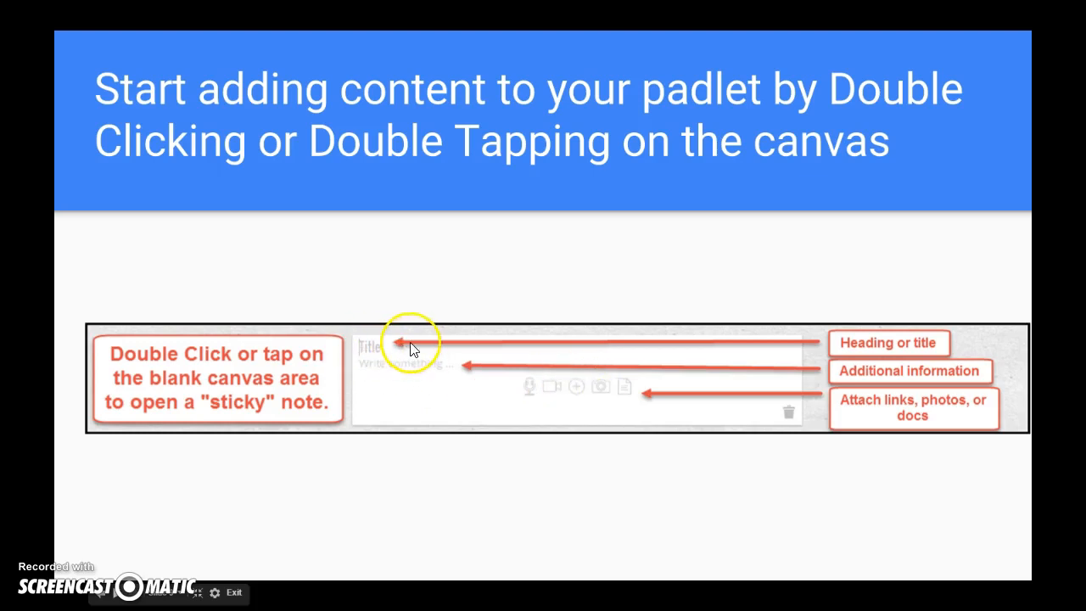
mouse_move(407, 367)
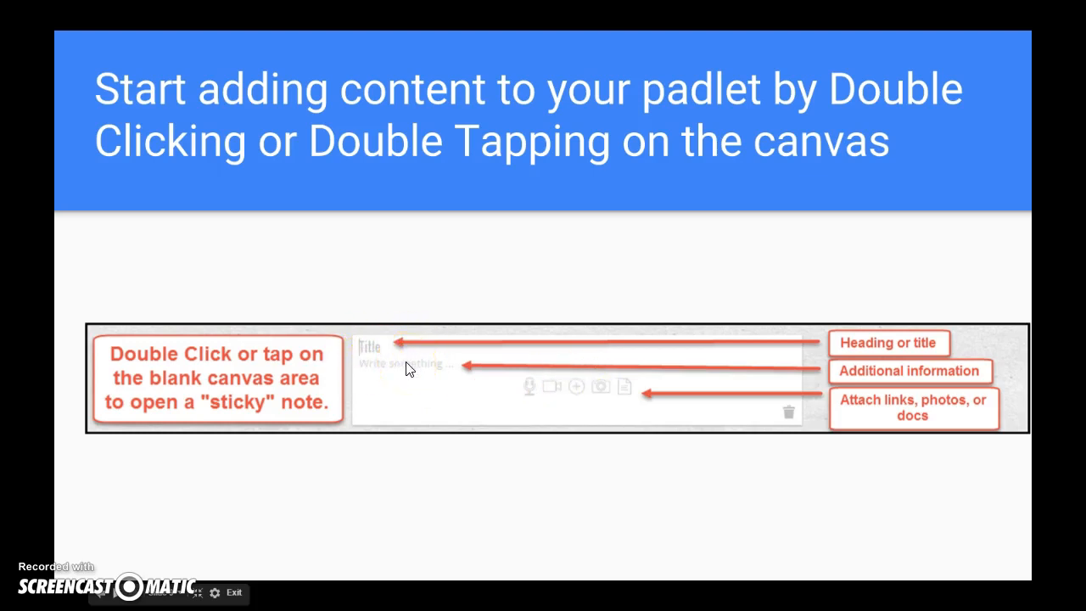
mouse_move(580, 395)
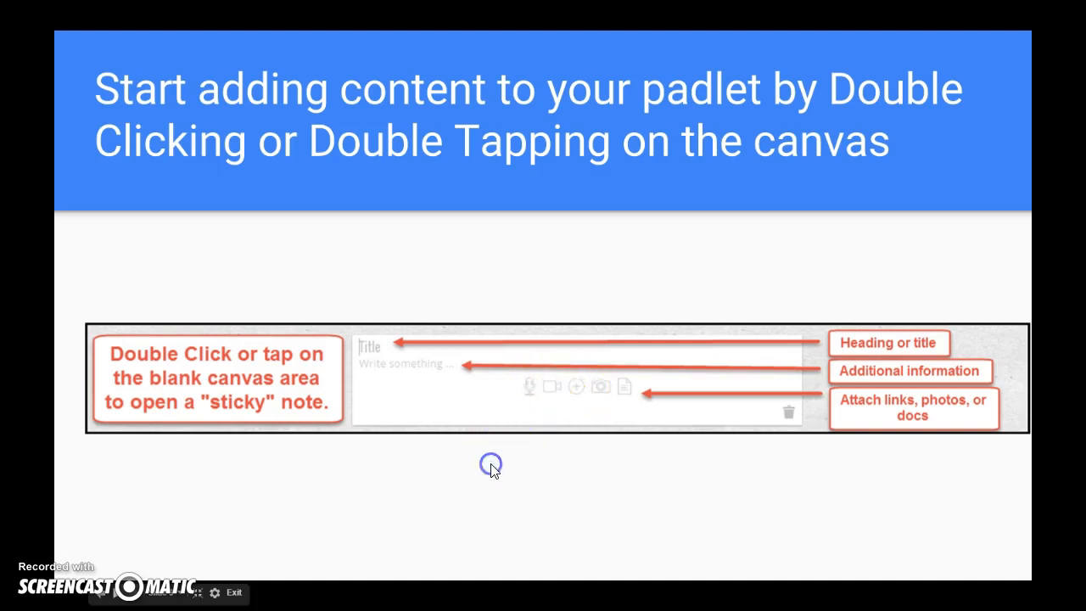
Leave the full-screen presentation and return to the Slides editor
key(Escape)
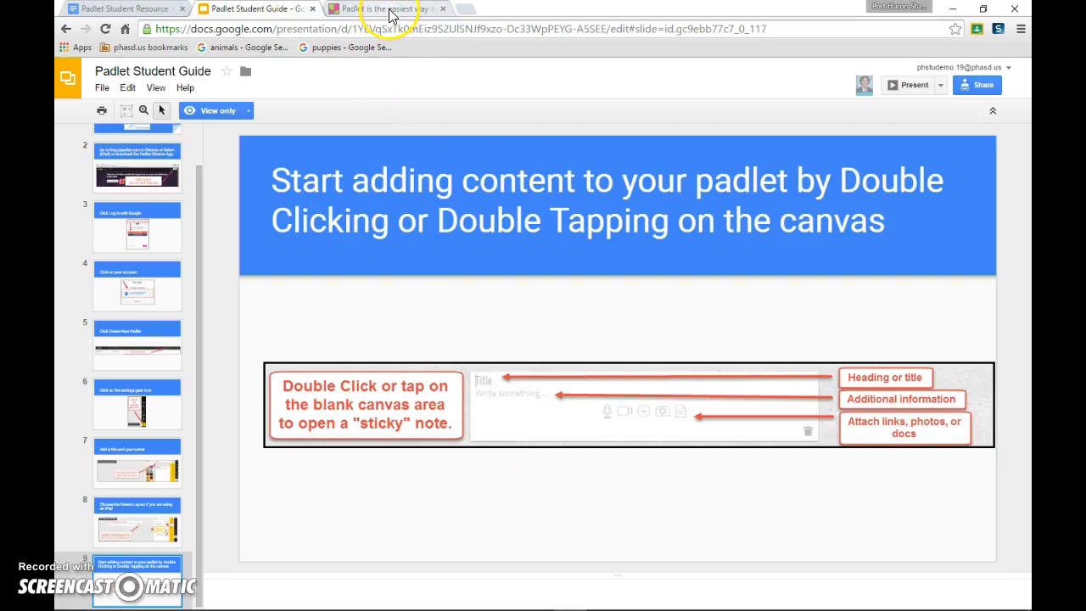
Switch to Padlet and log in with Google, reaching the account chooser
click(382, 8)
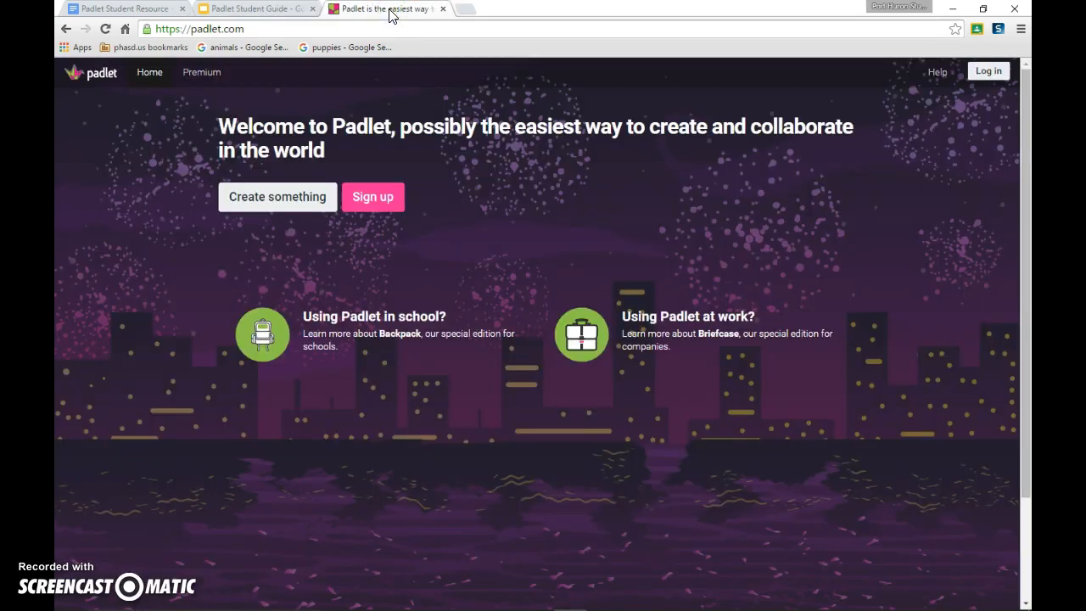
mouse_move(465, 195)
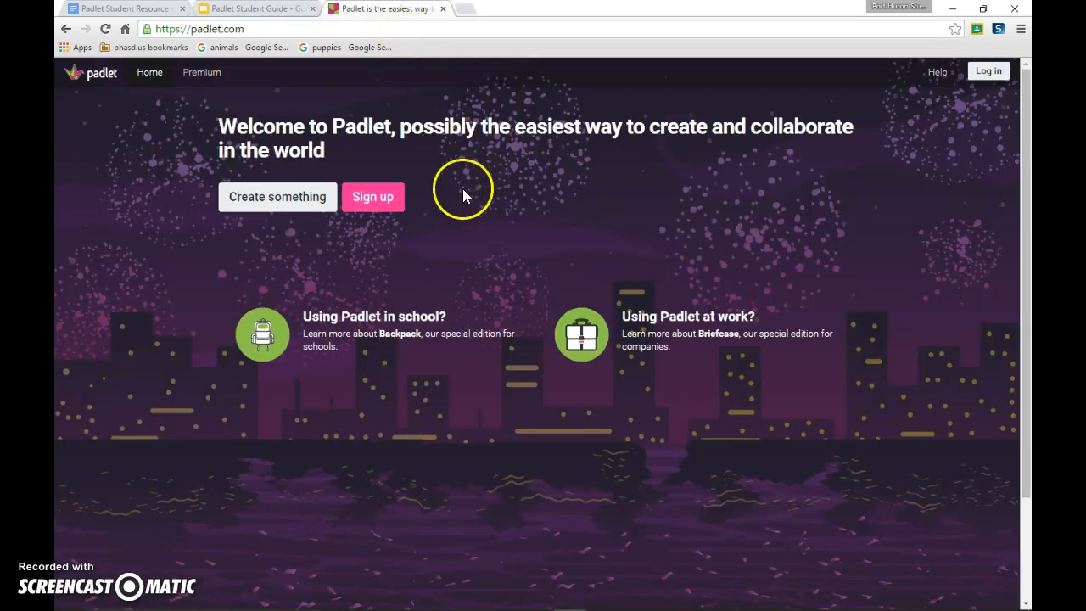
mouse_move(988, 71)
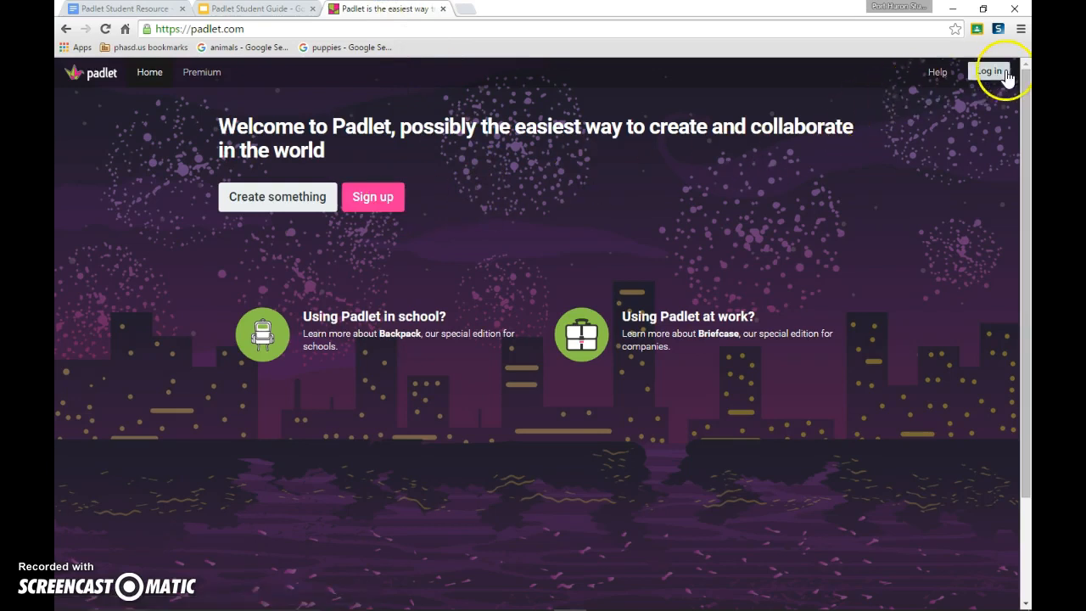
click(990, 72)
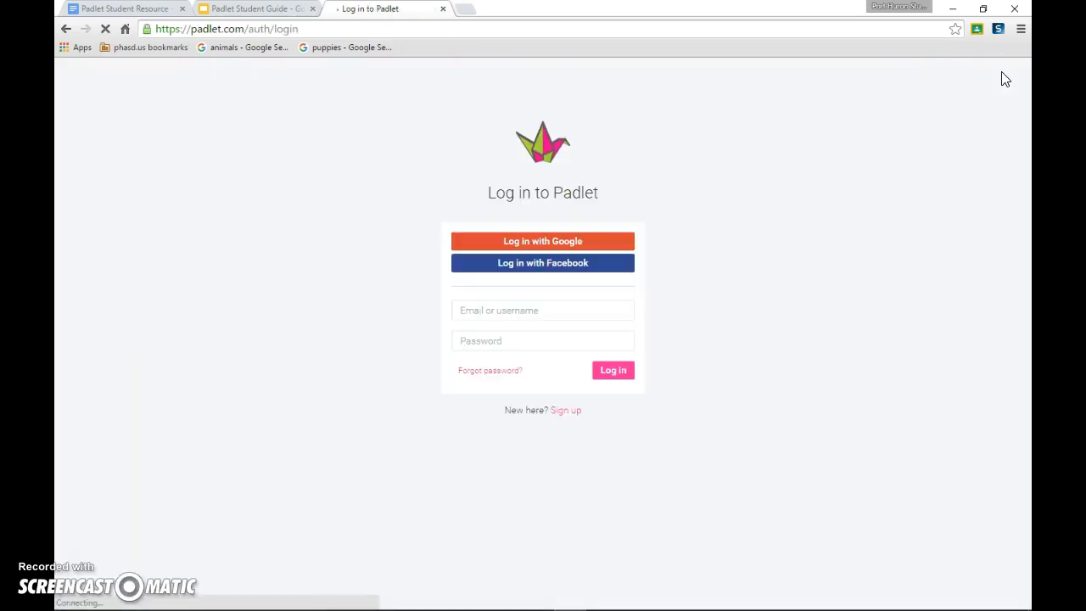
click(543, 241)
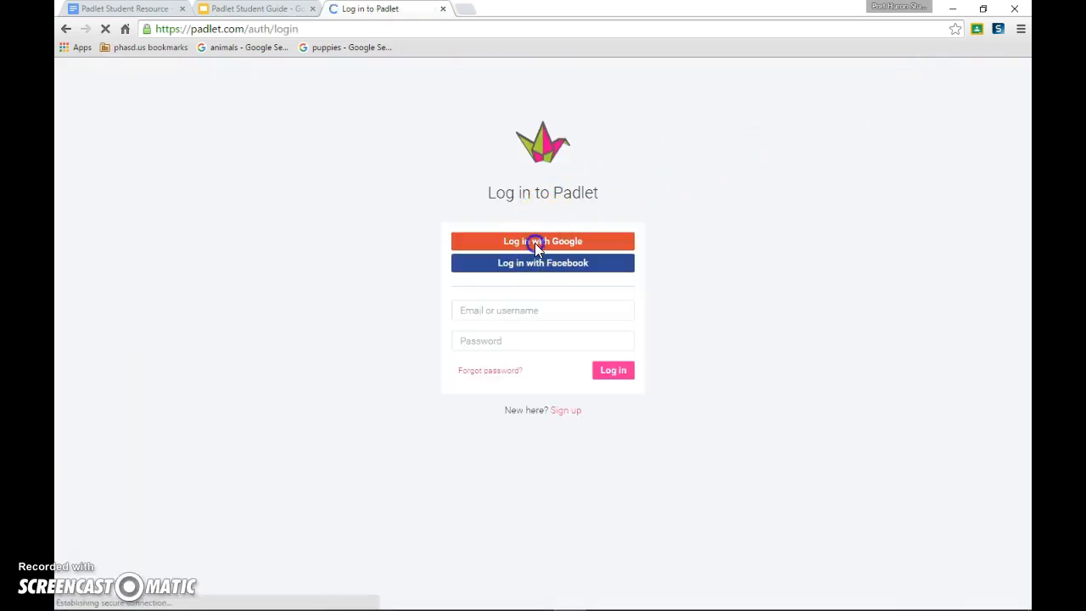
click(543, 240)
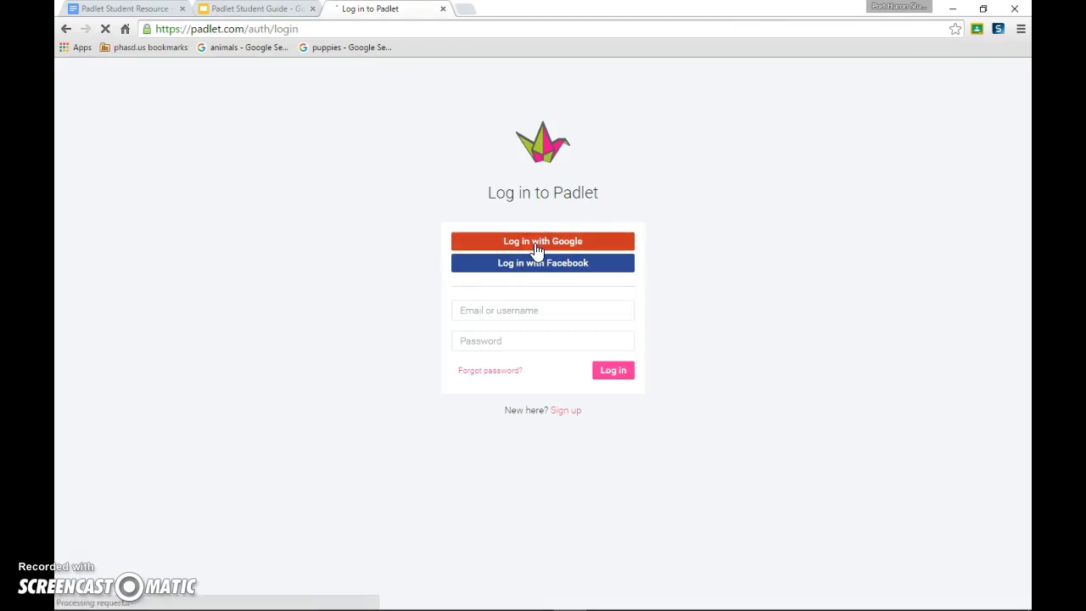
click(543, 241)
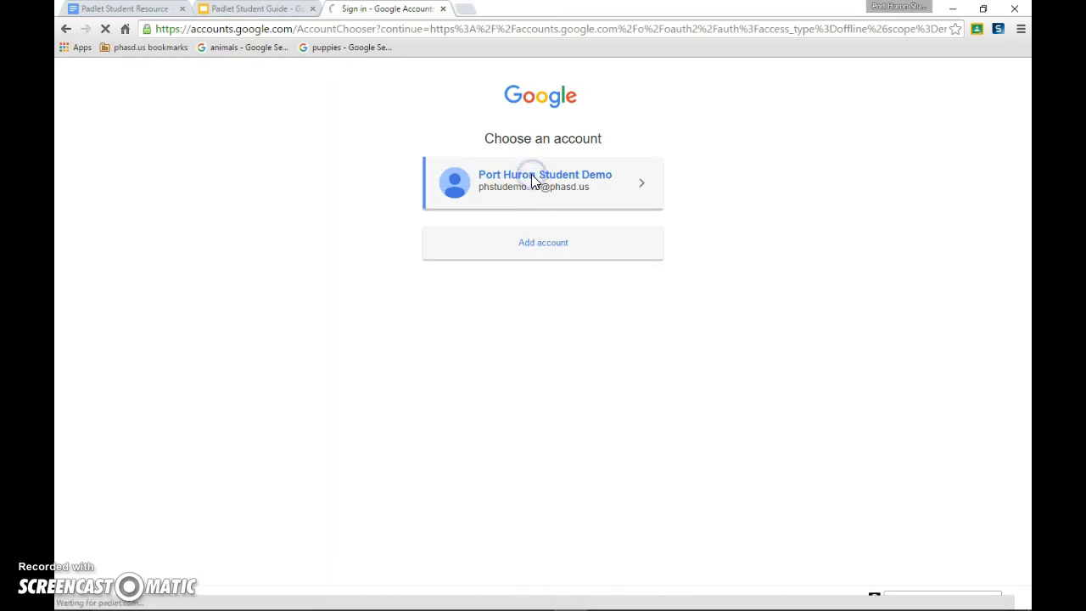
Sign in as the Port Huron Student Demo account and create a new padlet
click(543, 183)
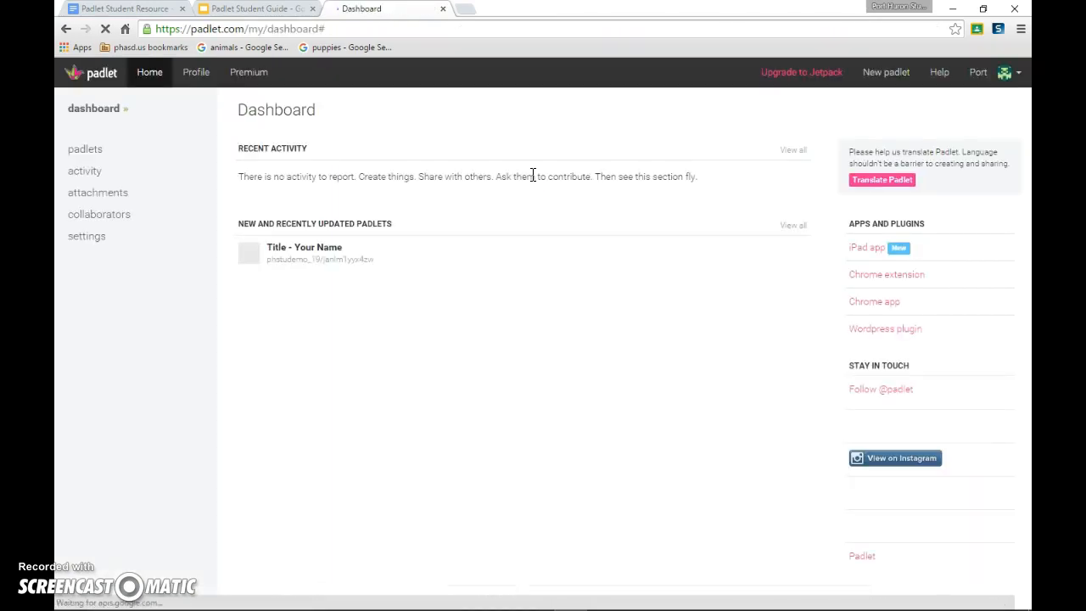
mouse_move(840, 115)
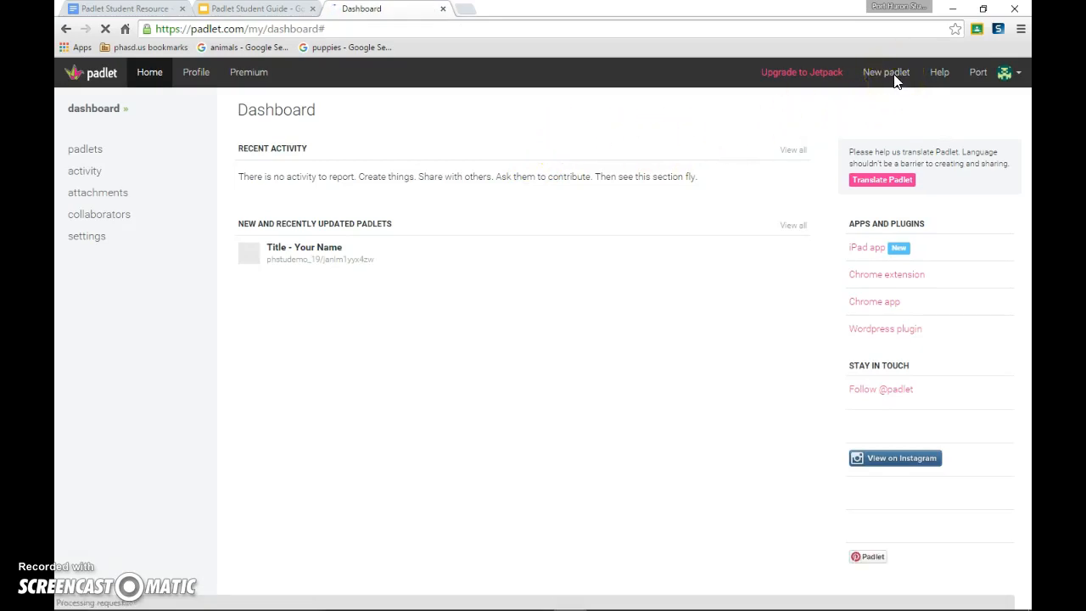
click(885, 72)
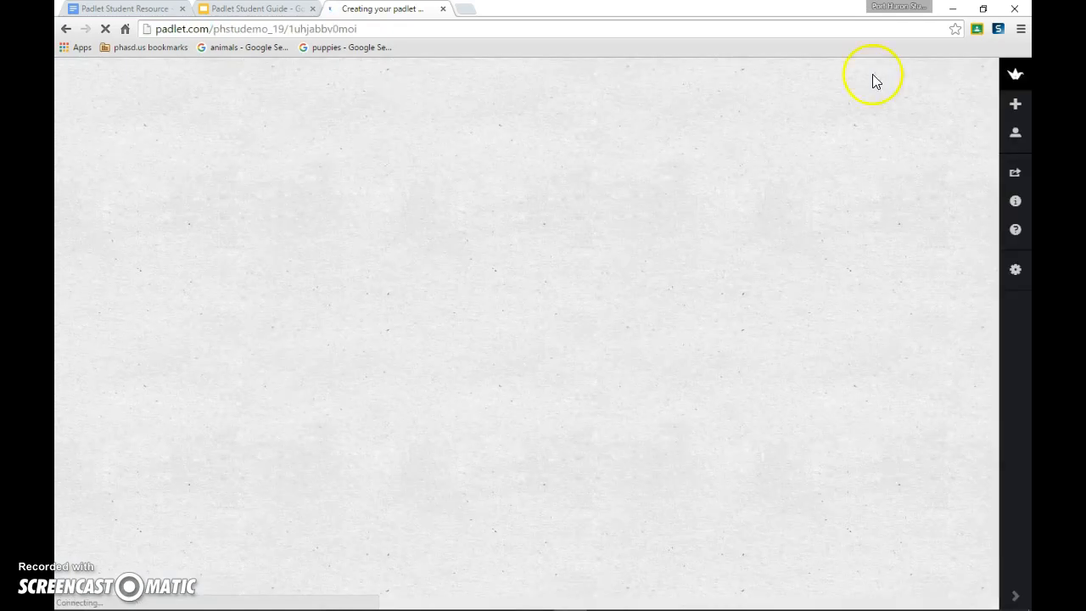
mouse_move(780, 262)
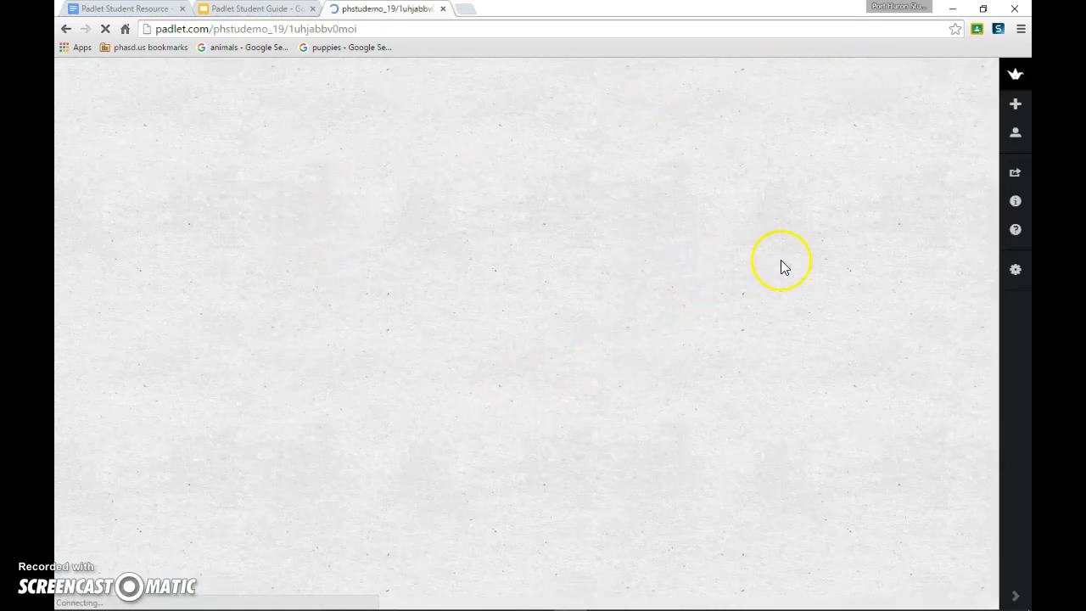
mouse_move(1015, 270)
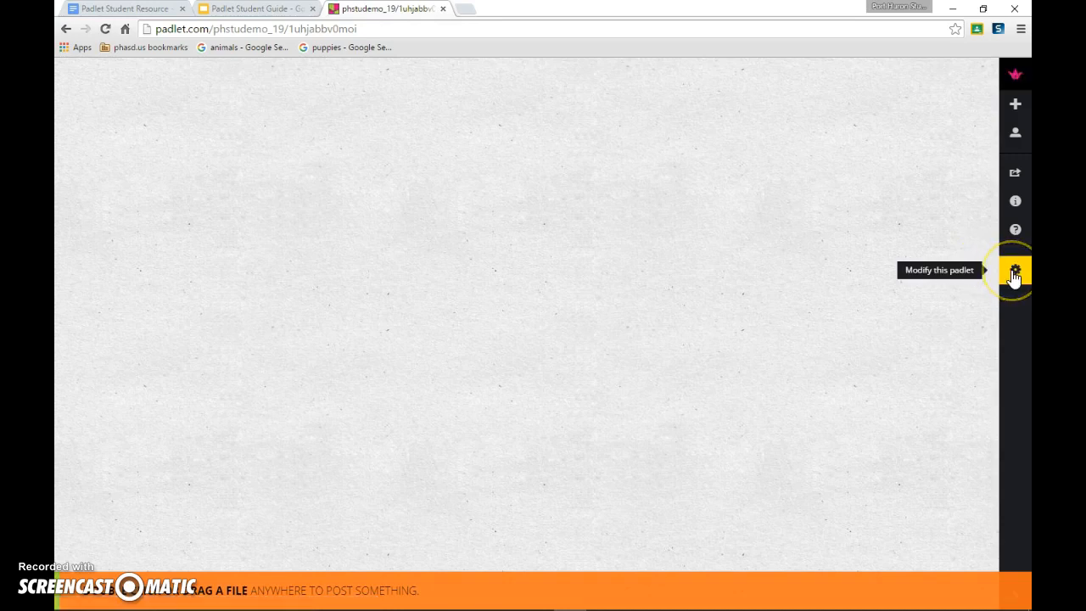
In the padlet's settings, enter the title and show its layout options
click(1015, 271)
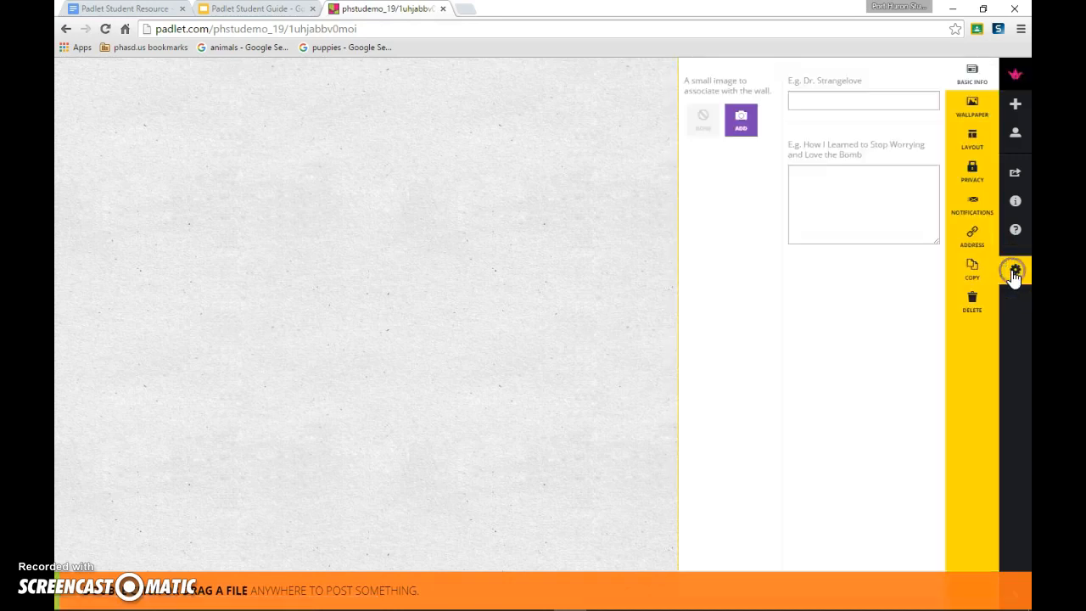
click(1014, 269)
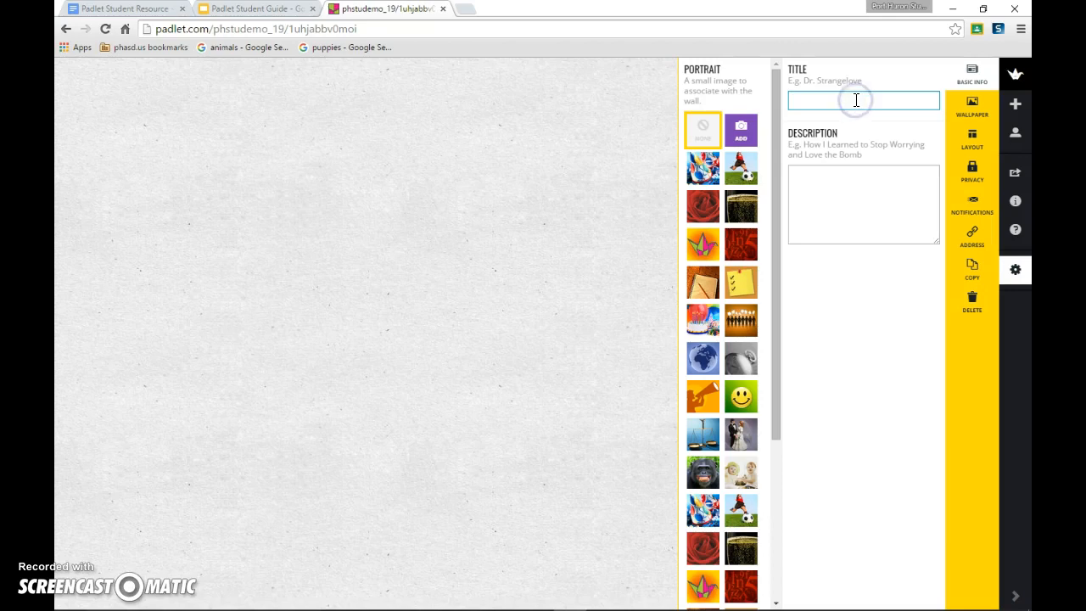
text(title - your name)
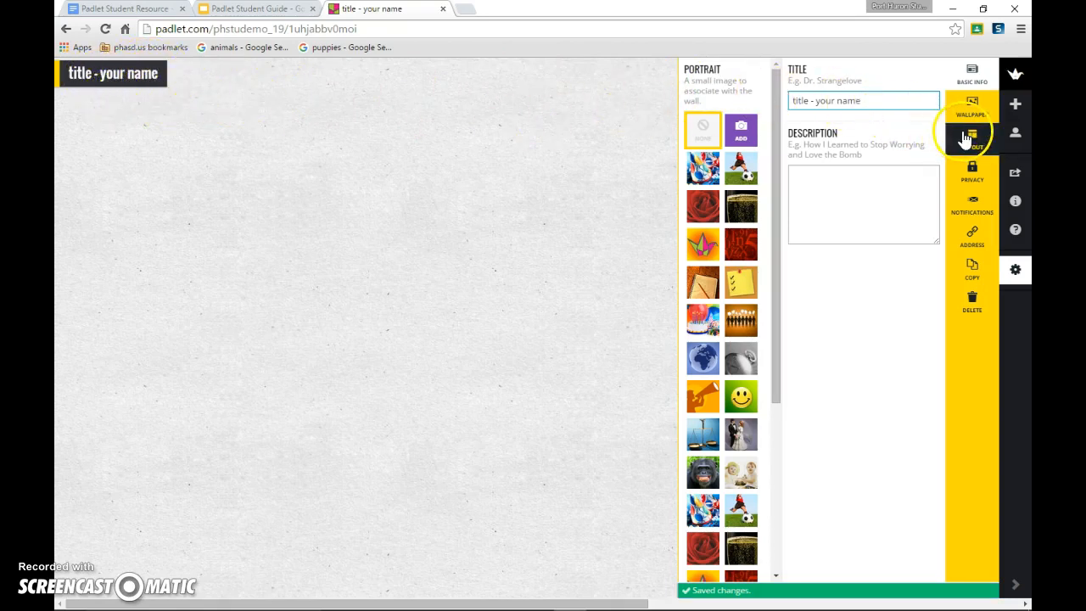
click(972, 139)
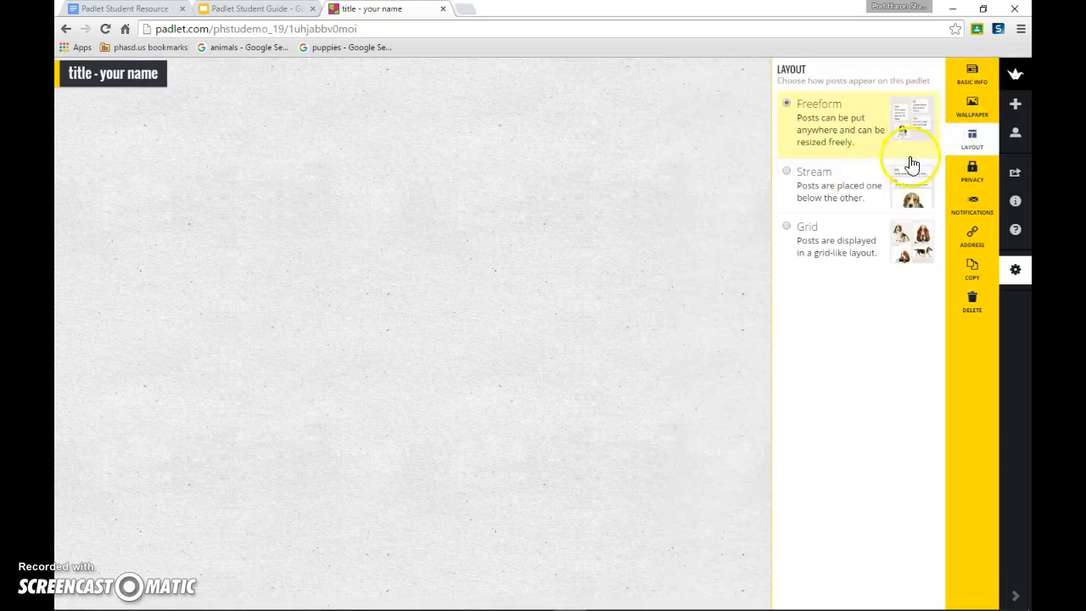
Start a new post near the top of the wall and title it 'edit'
click(788, 171)
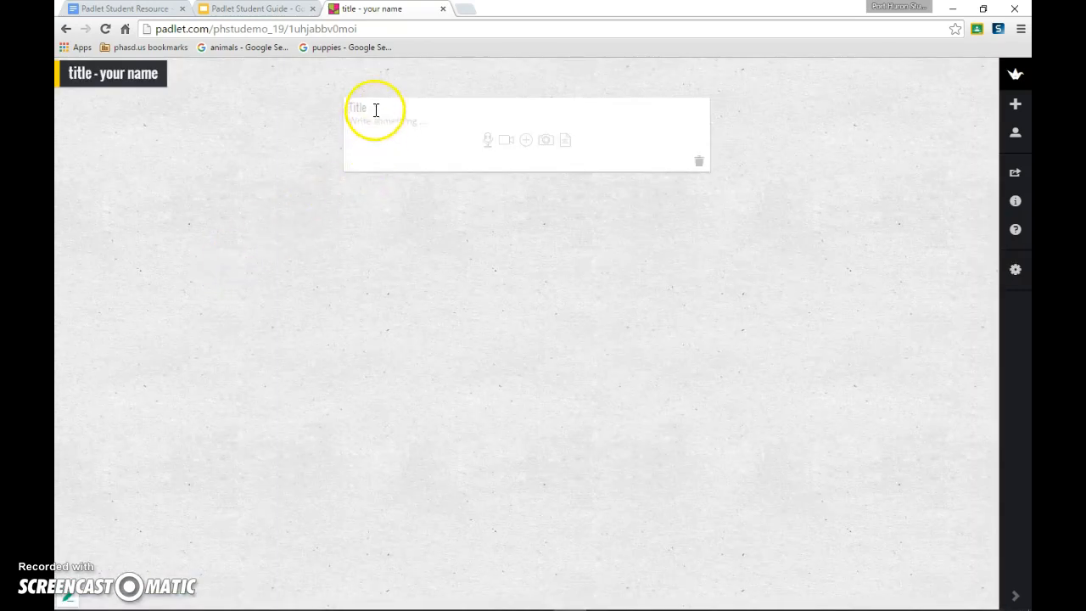
text(editing)
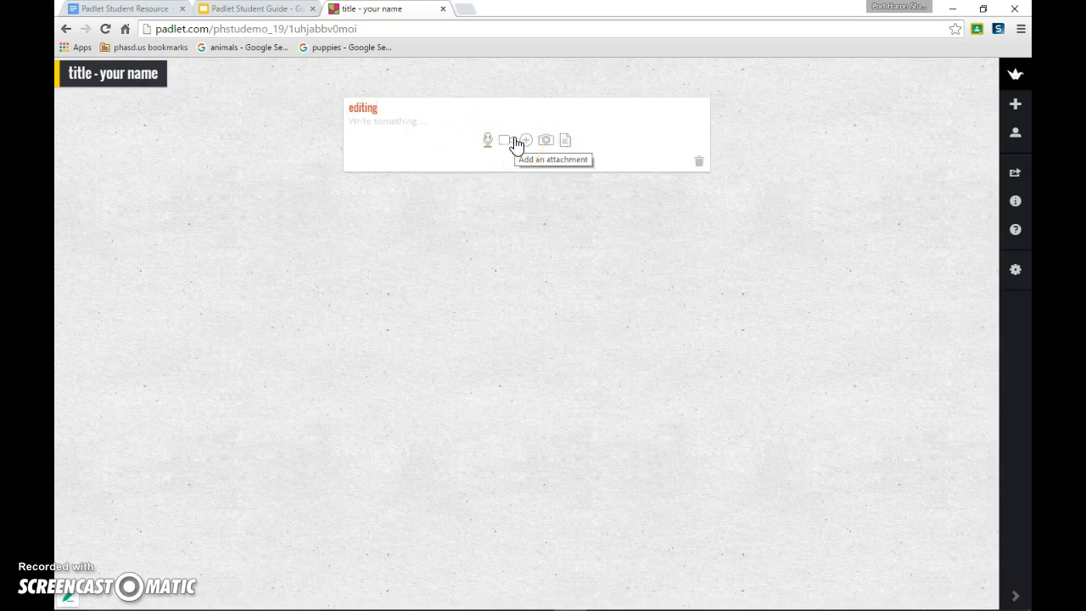
Bring up the attachment dialog for the new post
click(526, 139)
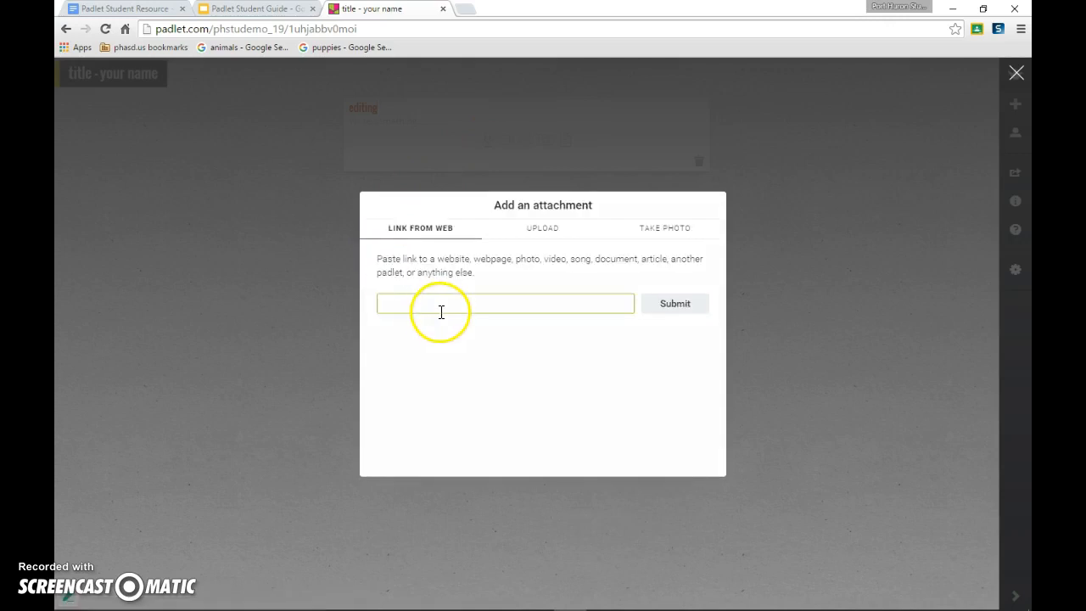
mouse_move(543, 234)
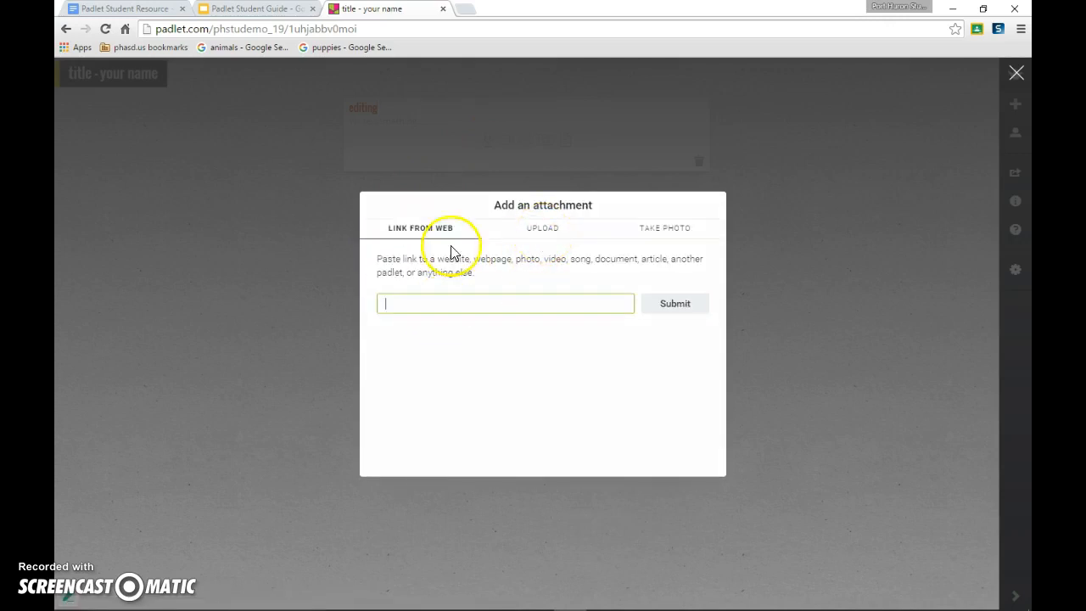
mouse_move(203, 253)
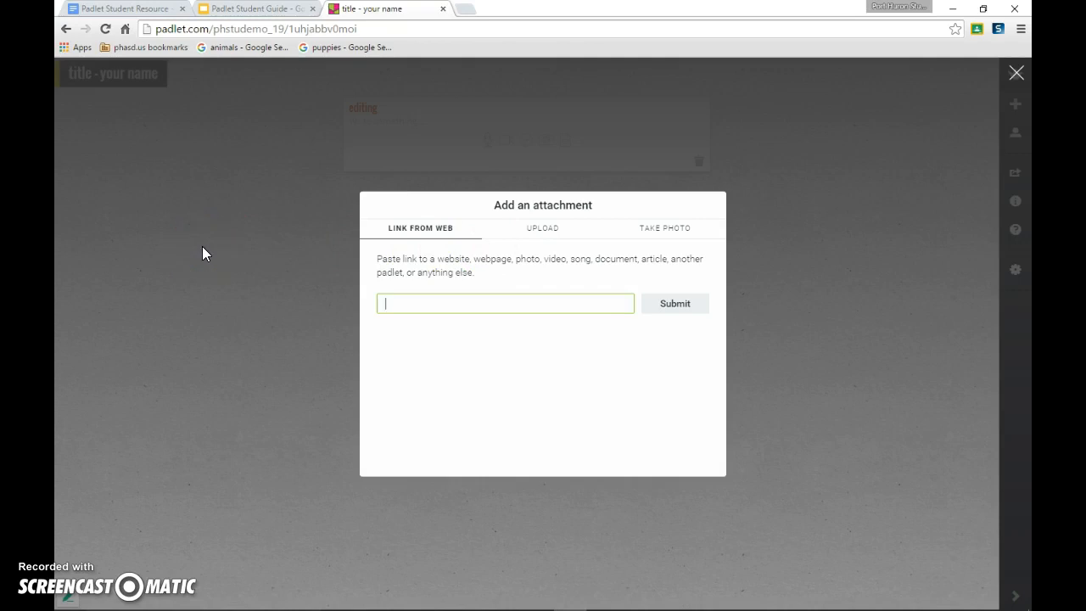